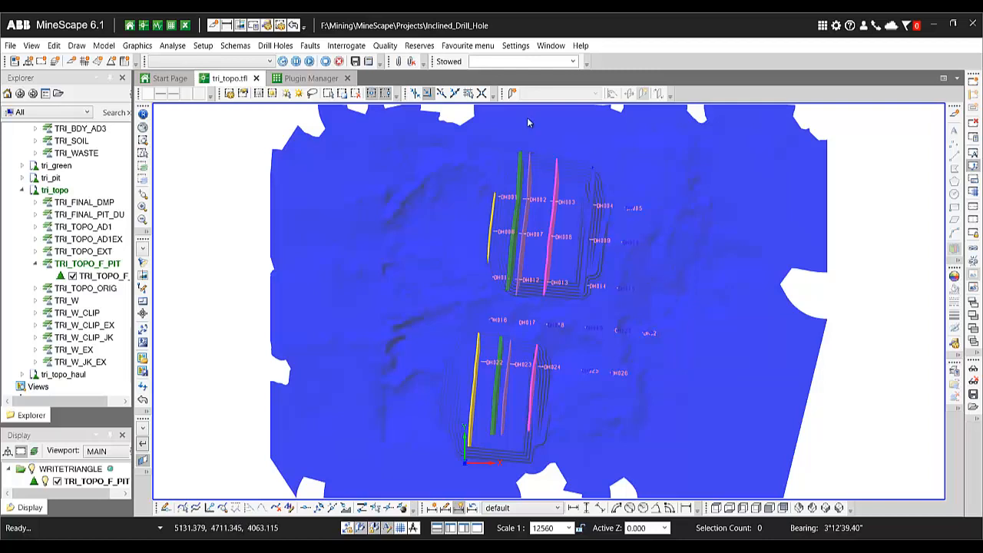
{"action": "mouse_move", "coordinate": [512, 93]}
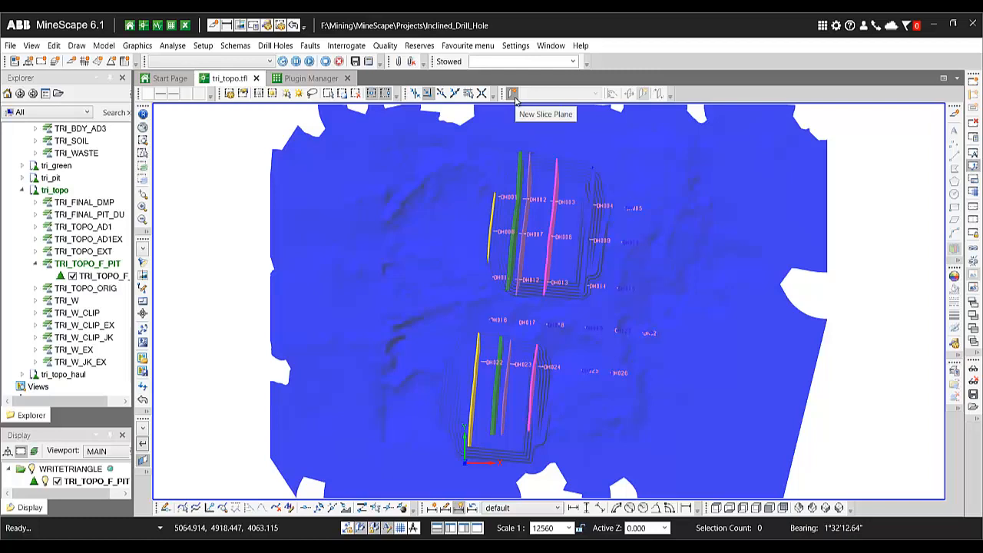
{"action": "mouse_move", "coordinate": [745, 317]}
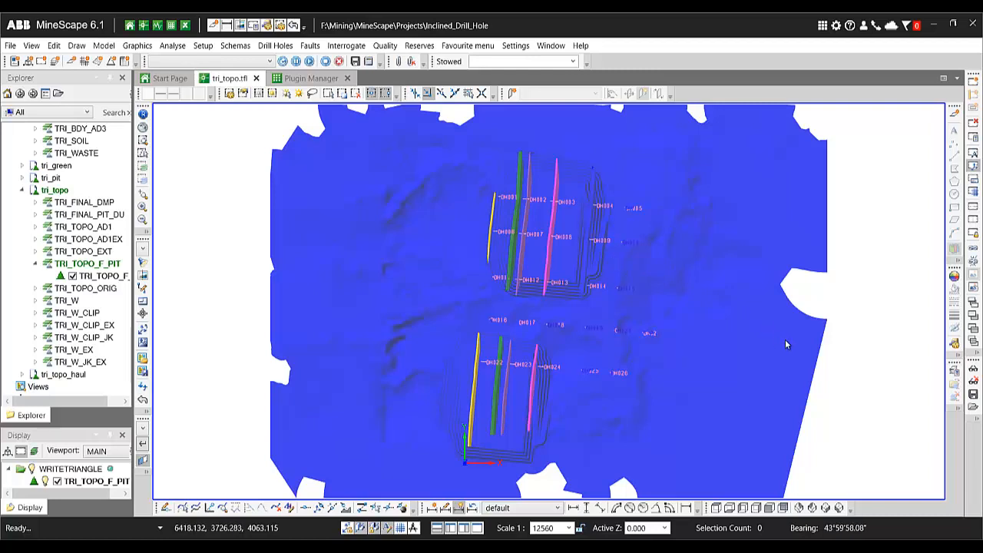
{"action": "mouse_move", "coordinate": [786, 344]}
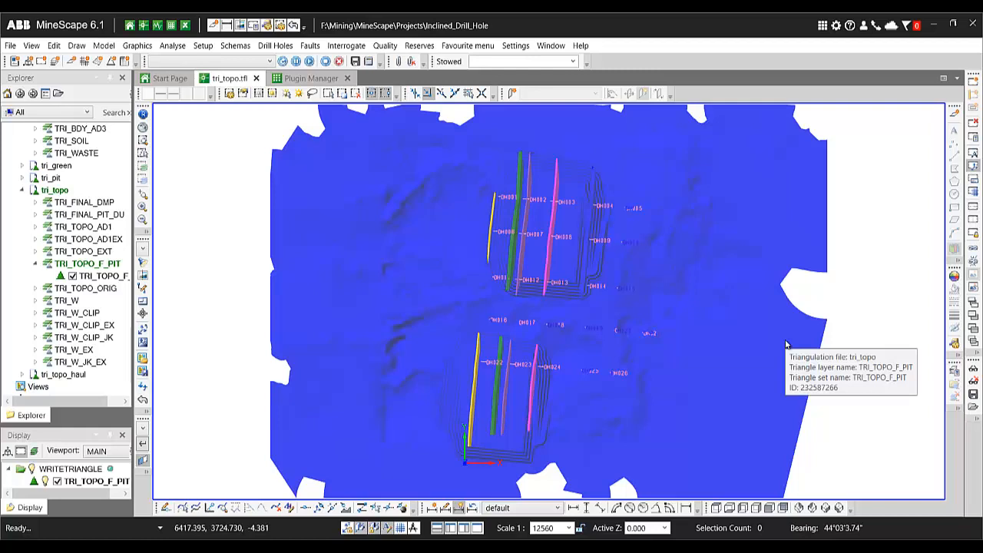
{"action": "mouse_move", "coordinate": [811, 361]}
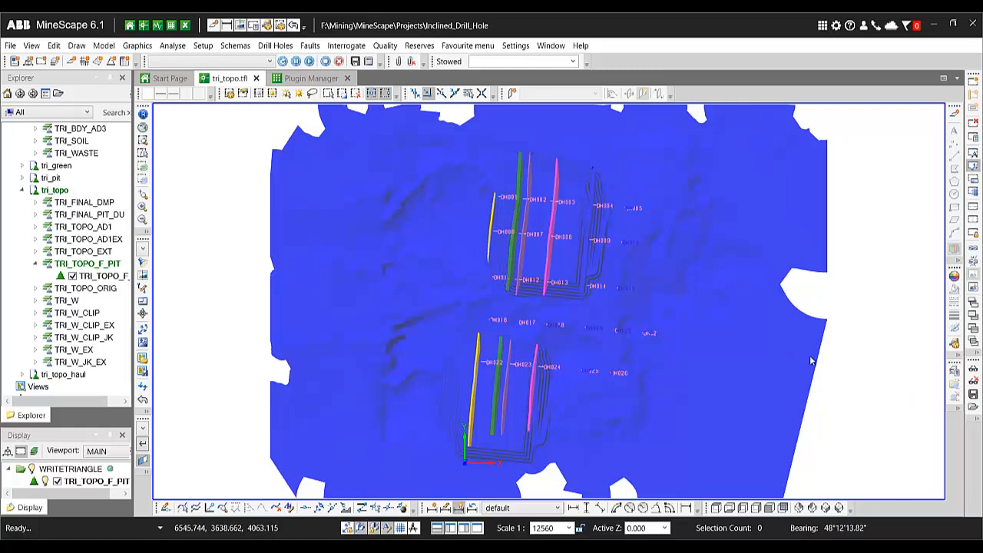
{"action": "mouse_move", "coordinate": [839, 355]}
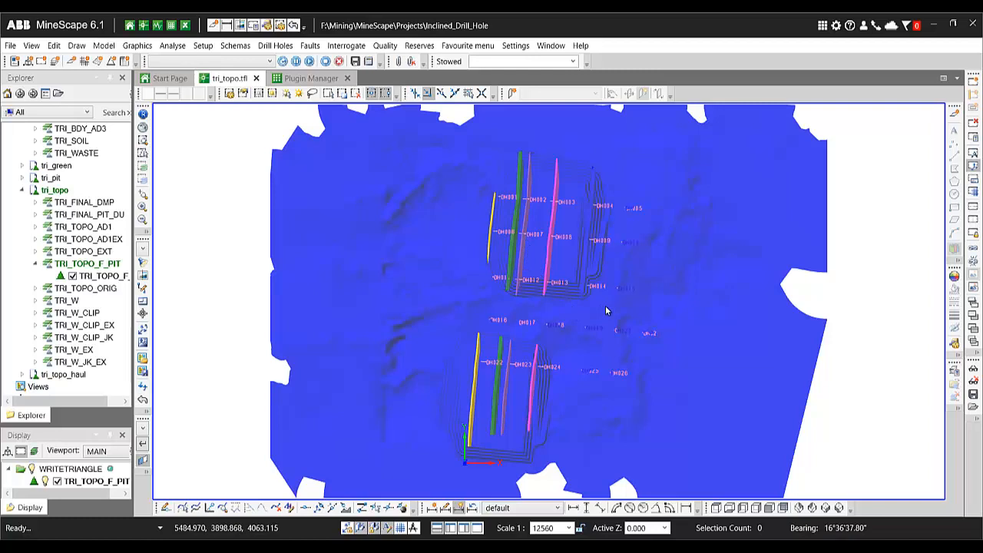
{"action": "mouse_move", "coordinate": [579, 297]}
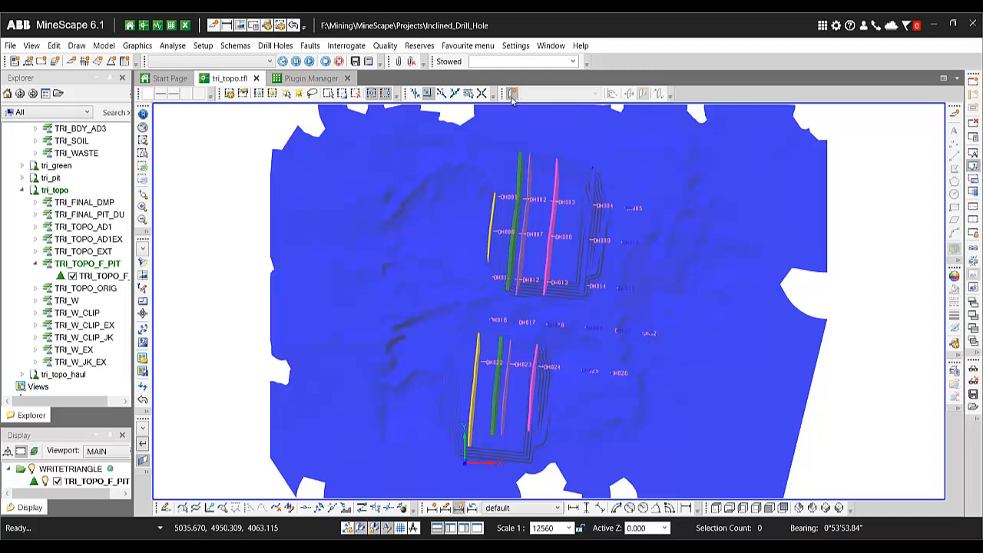
Start a new slice plane CADPLANE0 through the topography and drill holes.
{"action": "left_click", "coordinate": [511, 93]}
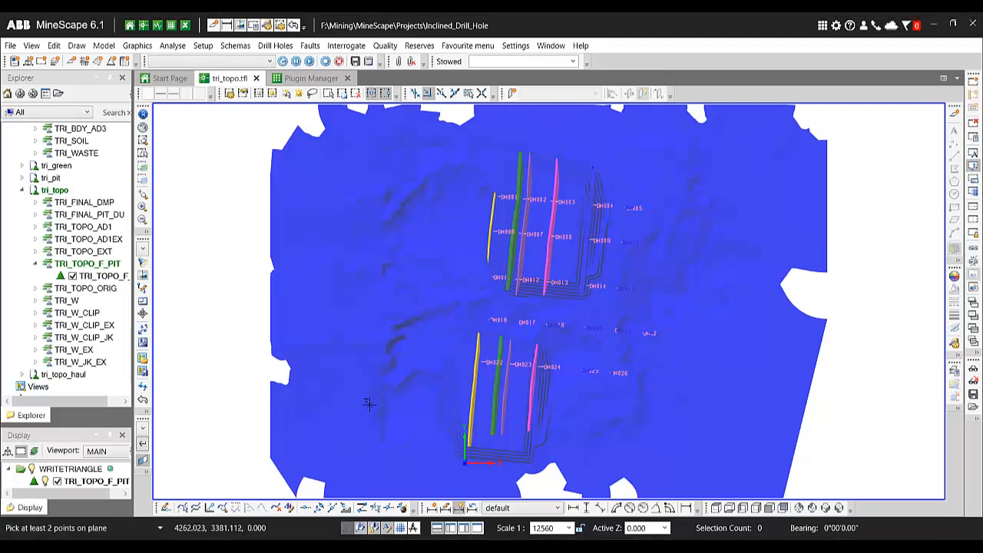
{"action": "mouse_move", "coordinate": [250, 430]}
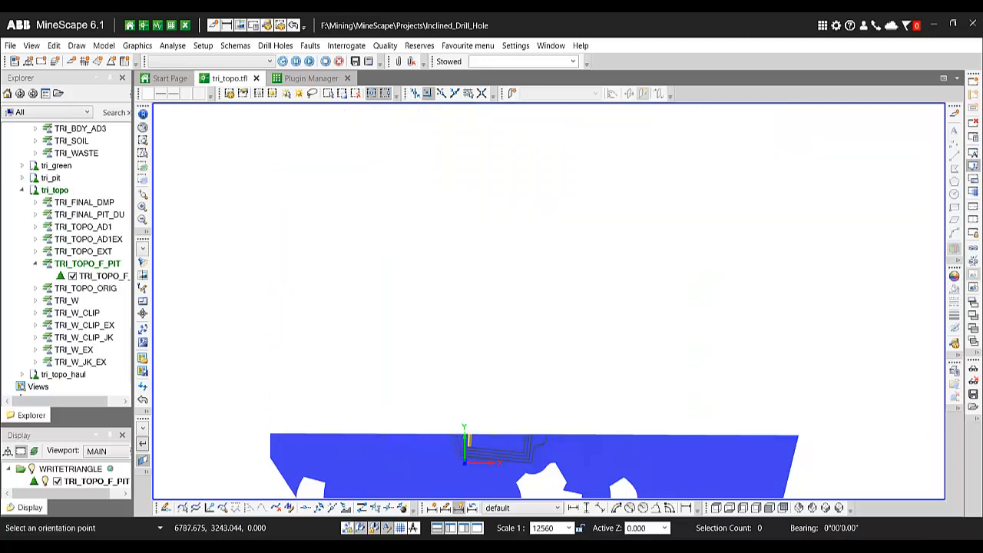
{"action": "mouse_move", "coordinate": [837, 414]}
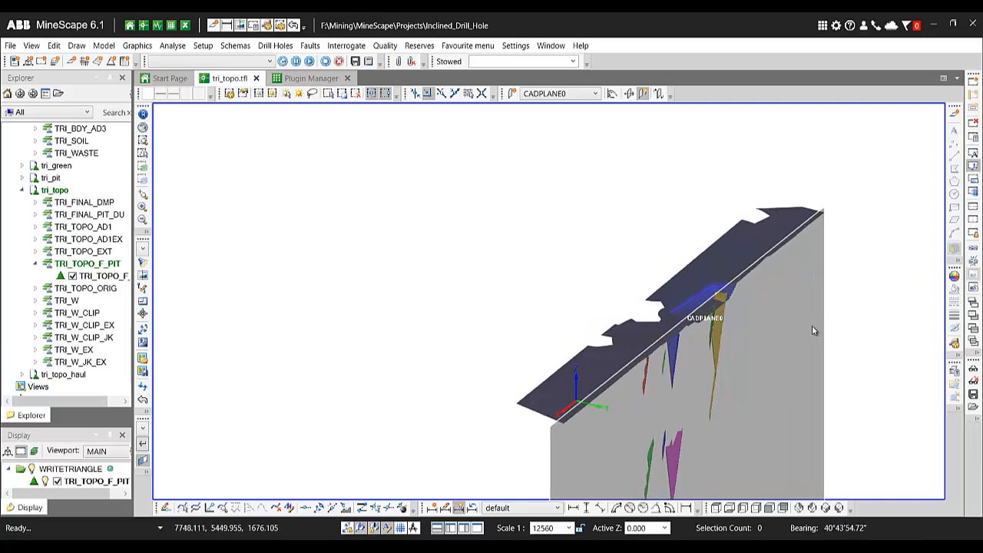
{"action": "mouse_move", "coordinate": [718, 326]}
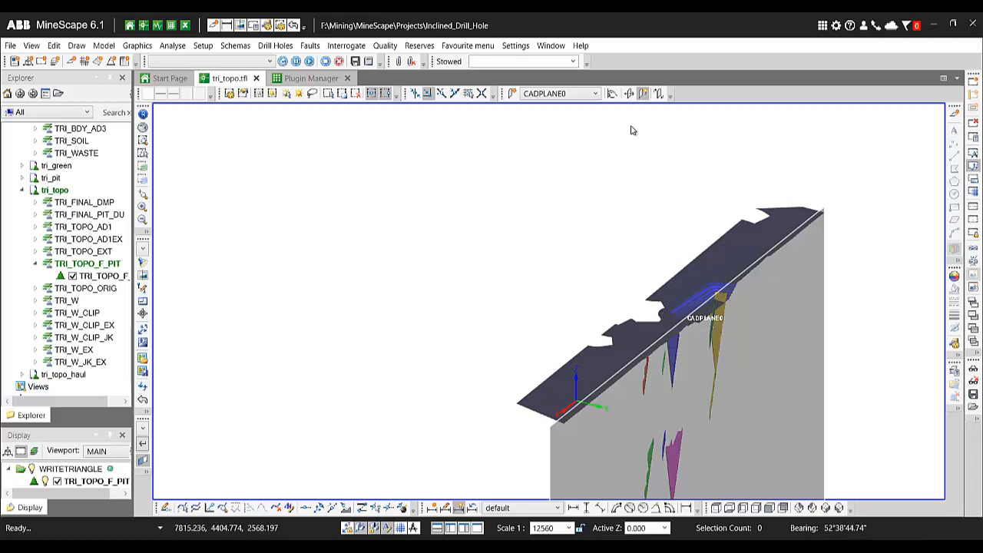
{"action": "mouse_move", "coordinate": [612, 93]}
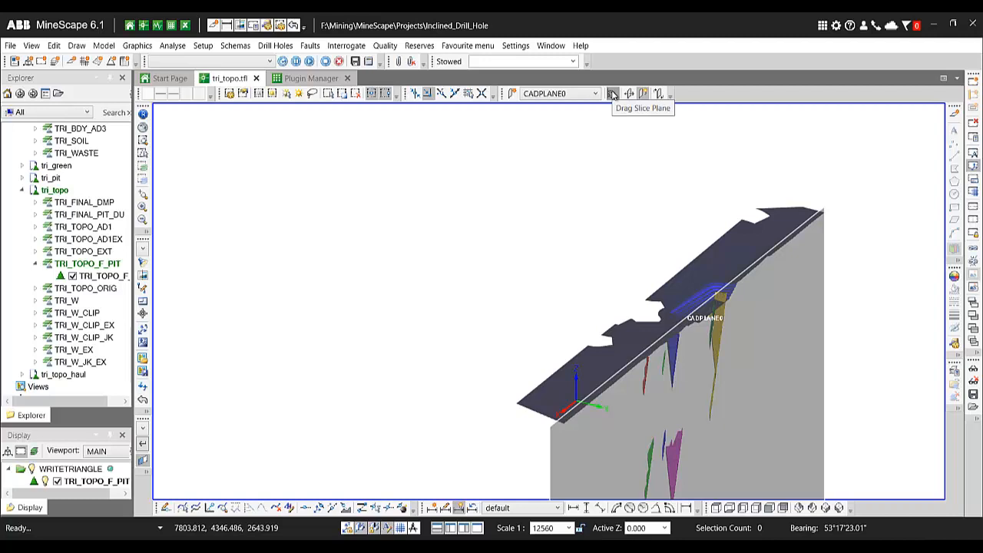
Drag the CADPLANE0 slice plane into the coloured coal seams beside the drill holes.
{"action": "left_click", "coordinate": [612, 92]}
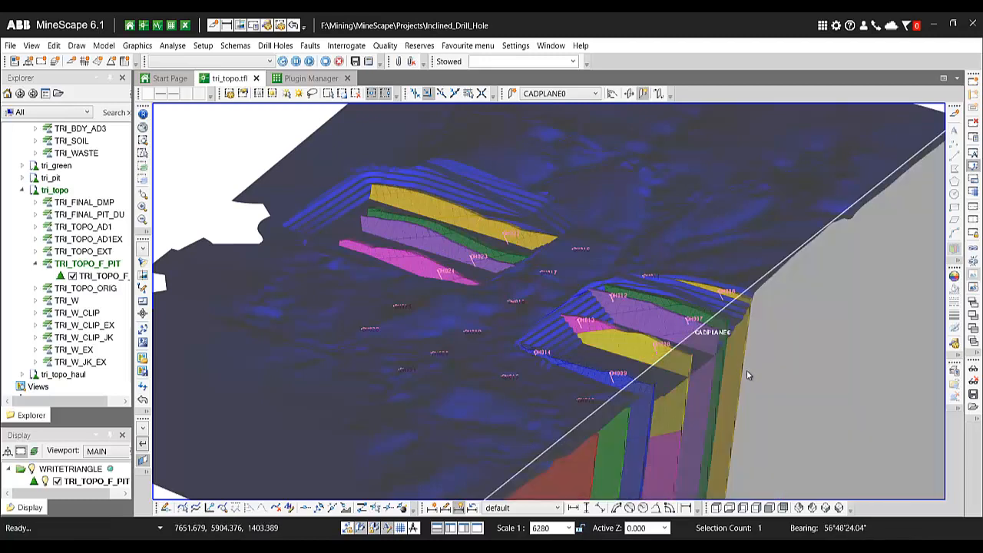
{"action": "mouse_move", "coordinate": [657, 93]}
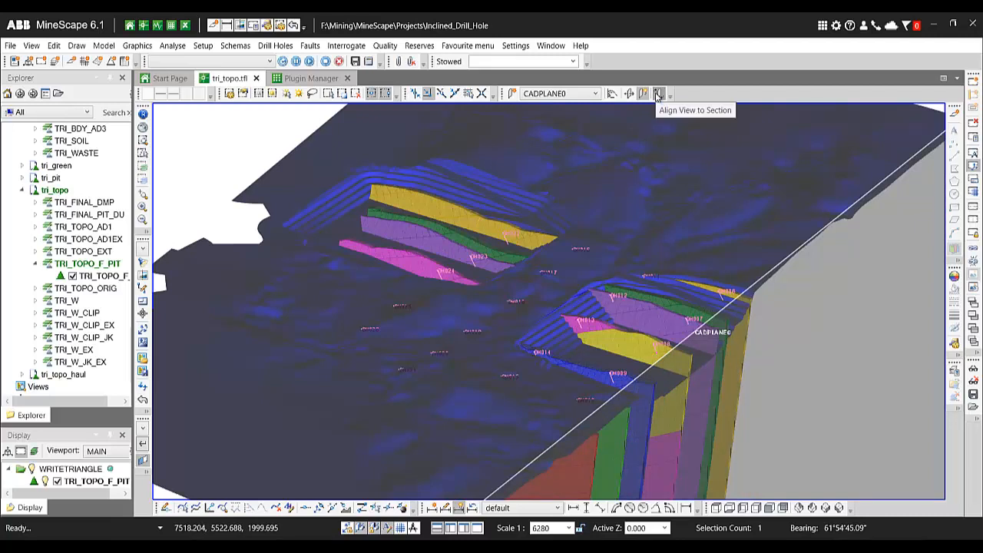
Align the view to the CADPLANE0 section, zoom on its top, and check Current Plane.
{"action": "left_click", "coordinate": [657, 93]}
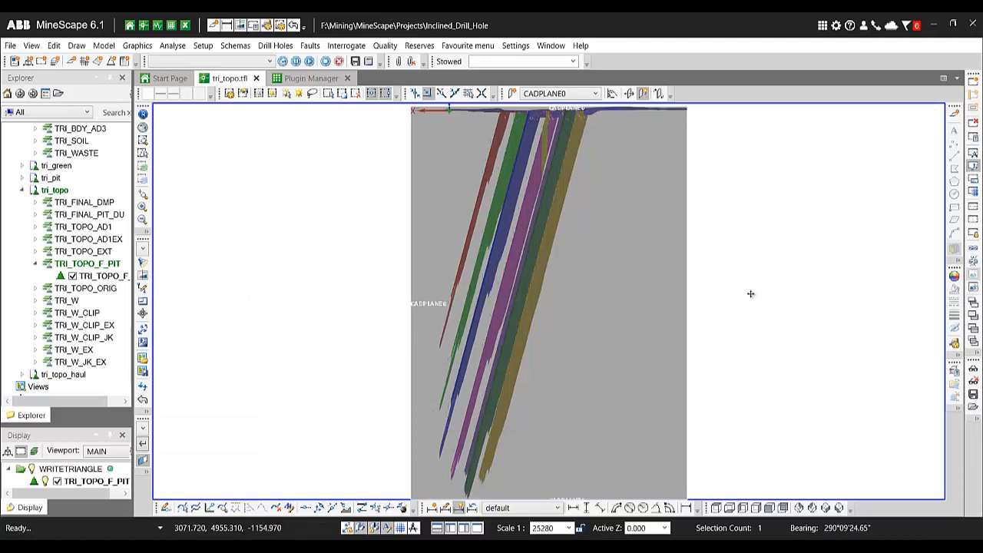
{"action": "left_click_drag", "start_coordinate": [549, 300], "coordinate": [556, 218]}
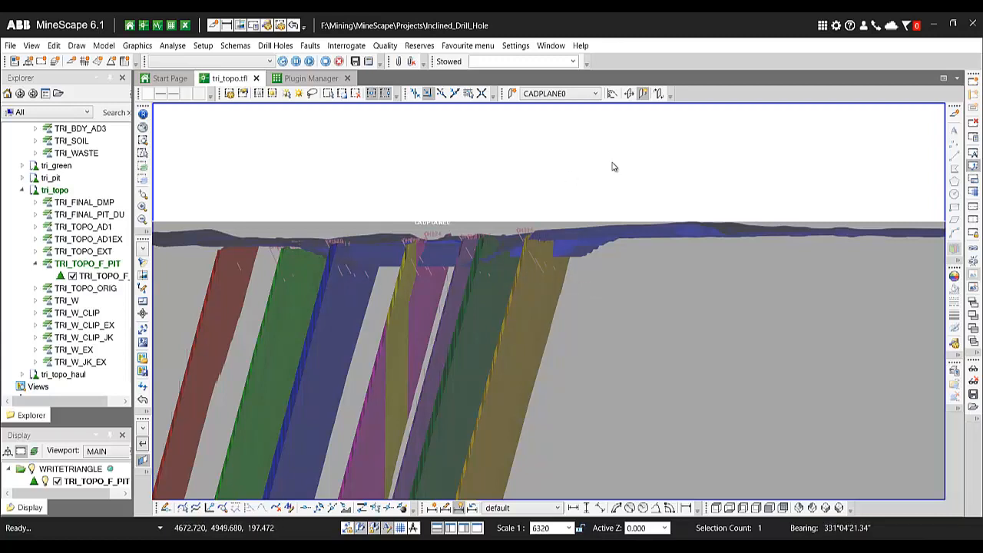
{"action": "mouse_move", "coordinate": [596, 98]}
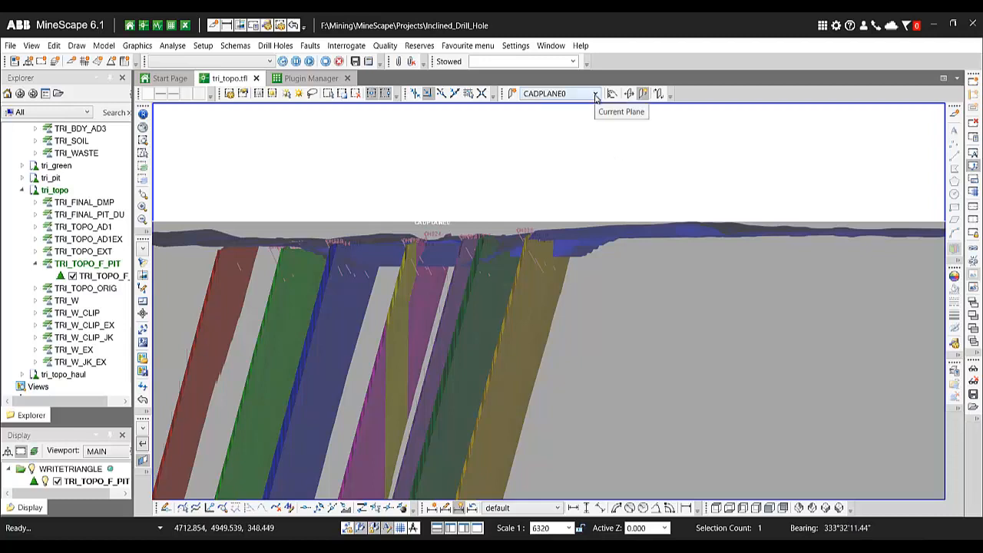
{"action": "left_click", "coordinate": [595, 92]}
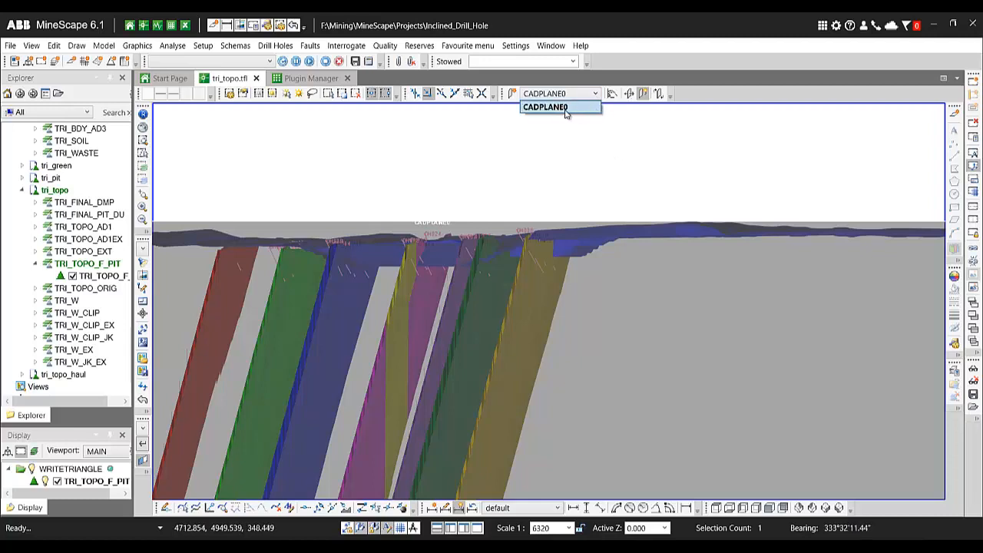
{"action": "mouse_move", "coordinate": [567, 139]}
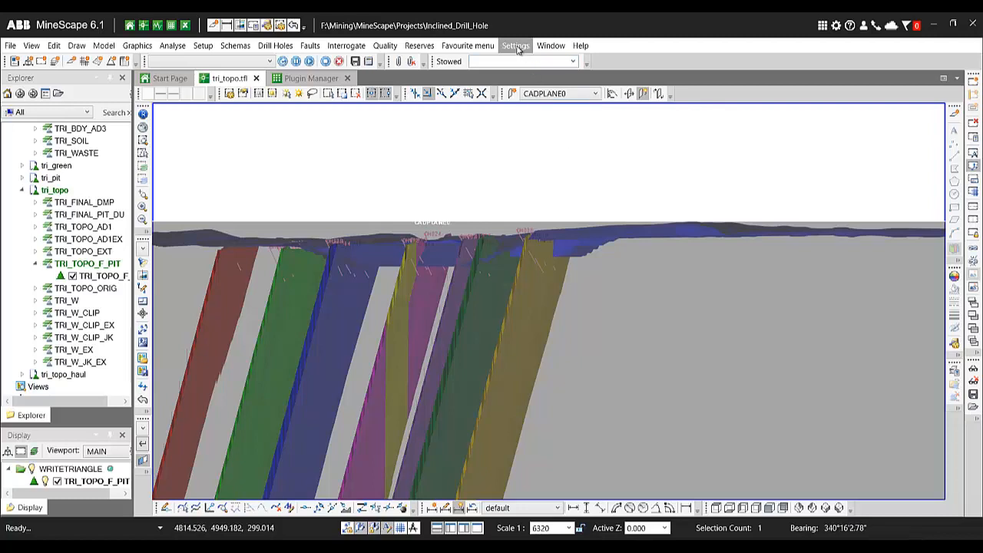
{"action": "left_click", "coordinate": [515, 45]}
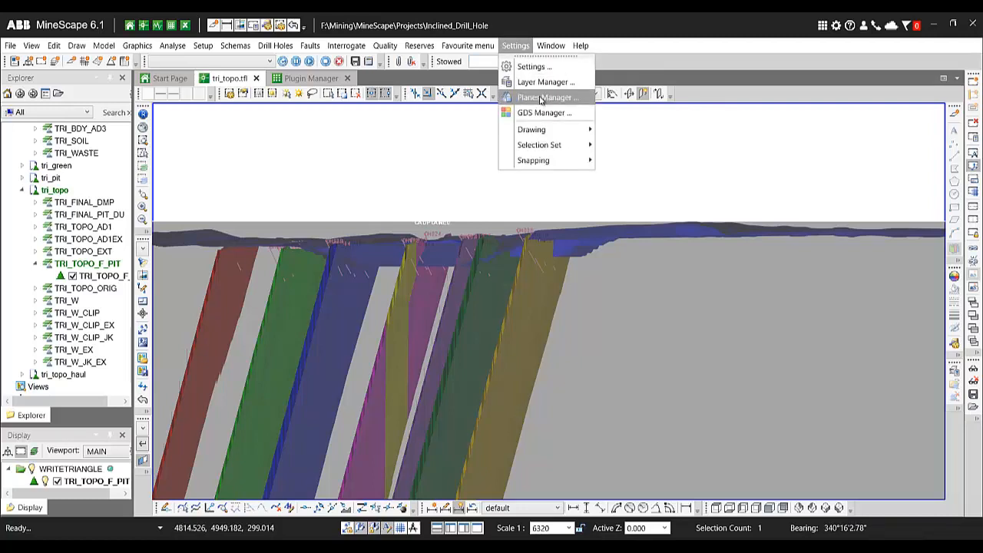
{"action": "left_click", "coordinate": [546, 96]}
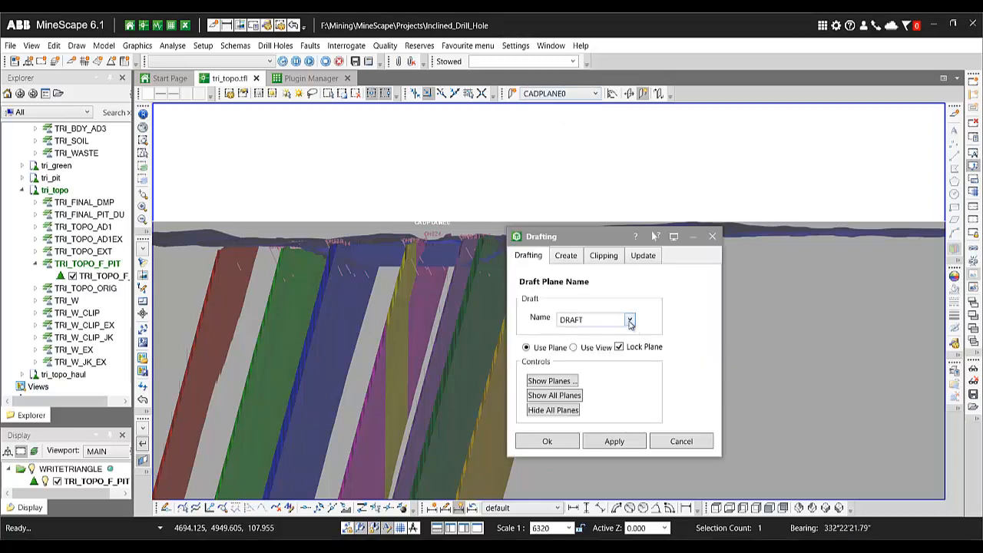
{"action": "left_click", "coordinate": [629, 320]}
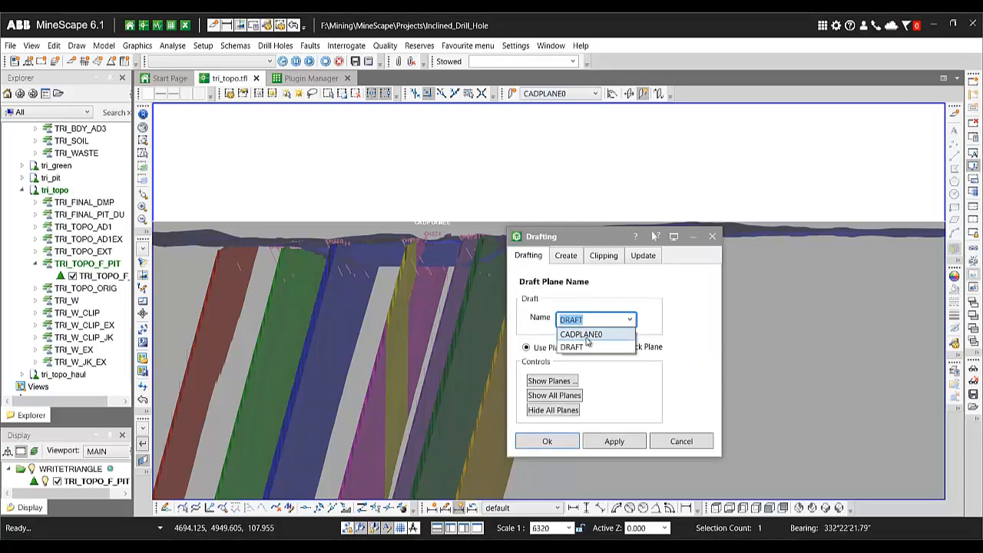
{"action": "mouse_move", "coordinate": [582, 344]}
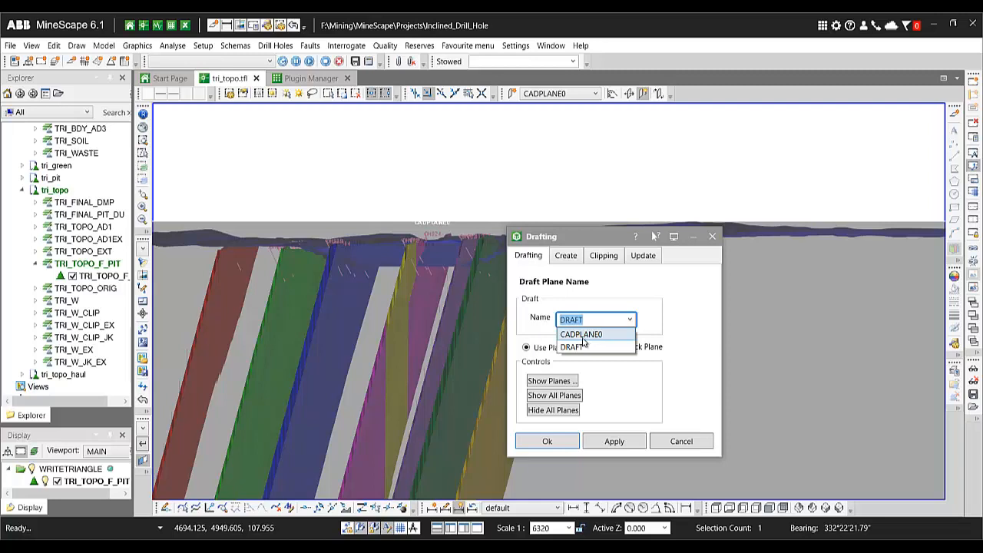
{"action": "left_click", "coordinate": [574, 346]}
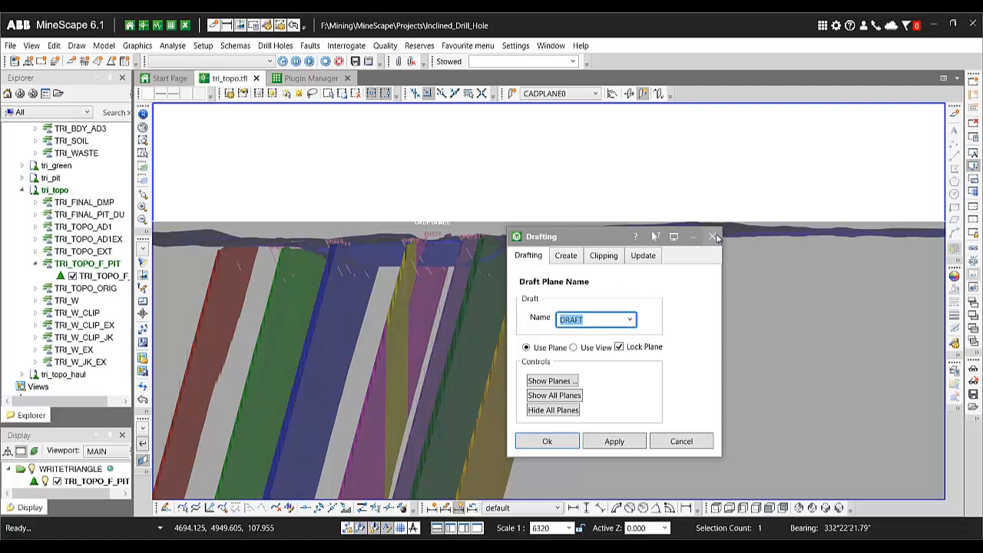
{"action": "left_click", "coordinate": [713, 237]}
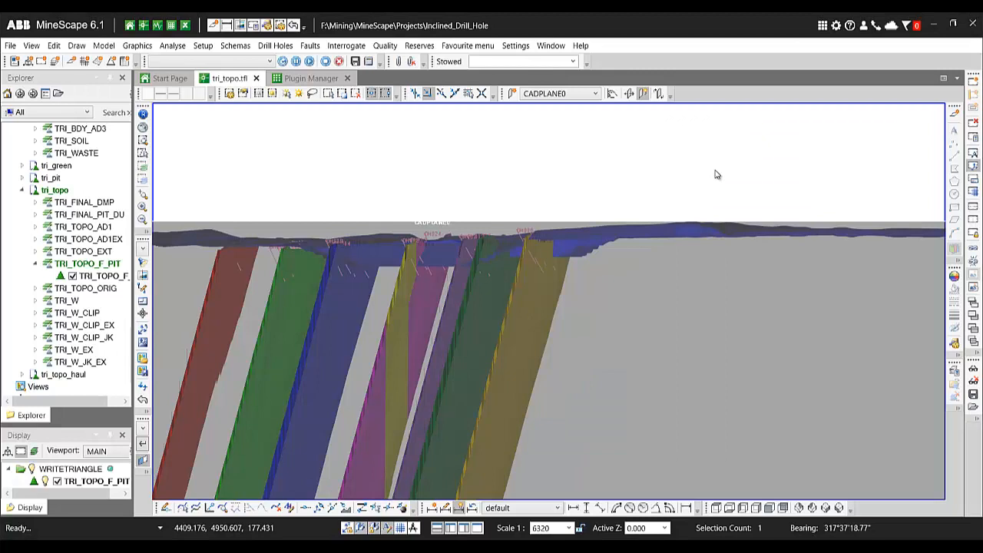